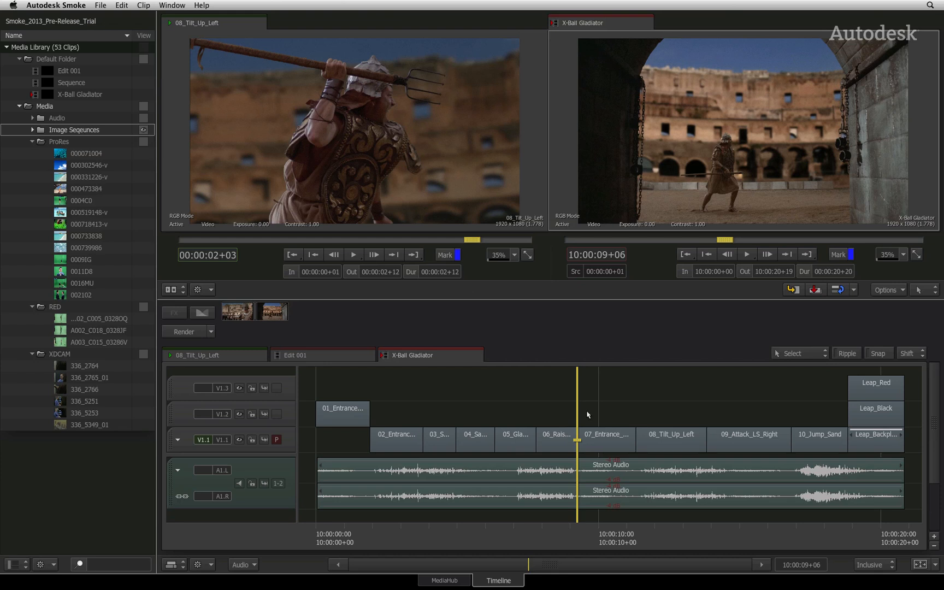
pyautogui.moveTo(582, 417)
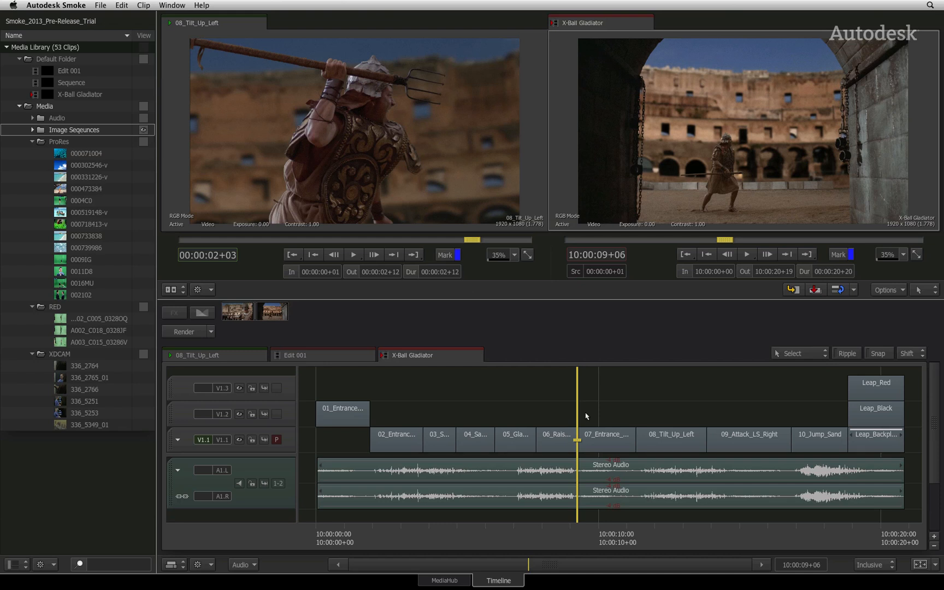
pyautogui.moveTo(839, 343)
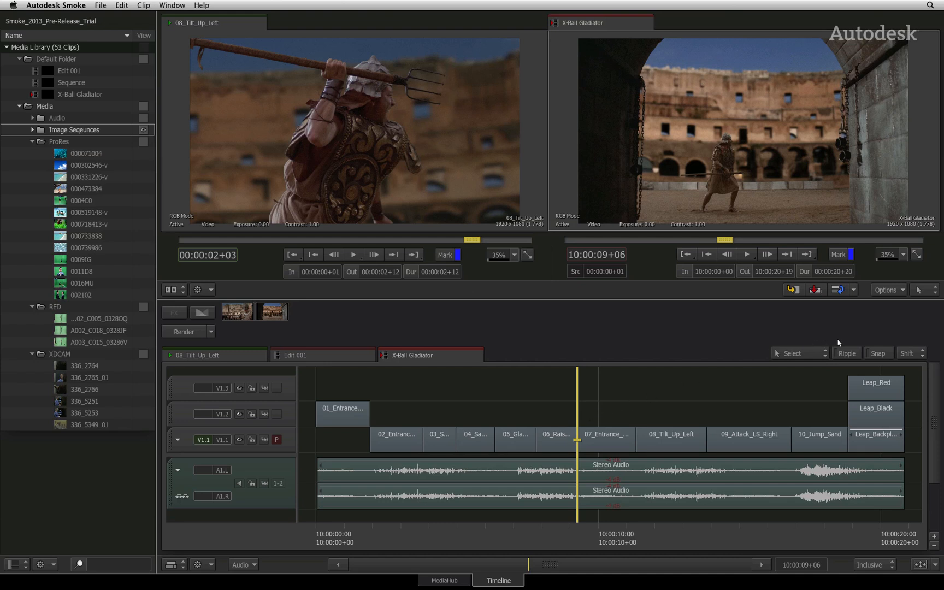
pyautogui.moveTo(878, 334)
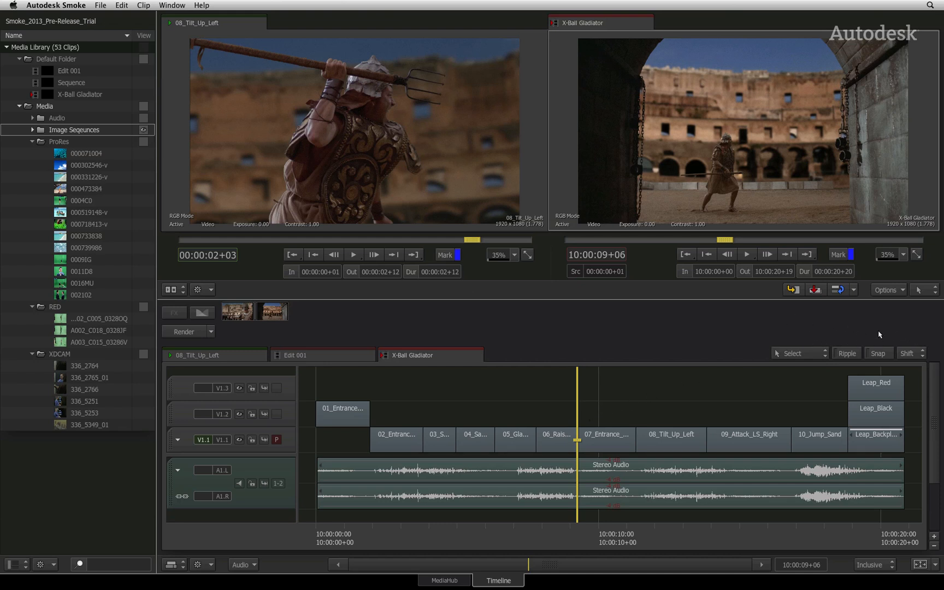
pyautogui.moveTo(877, 325)
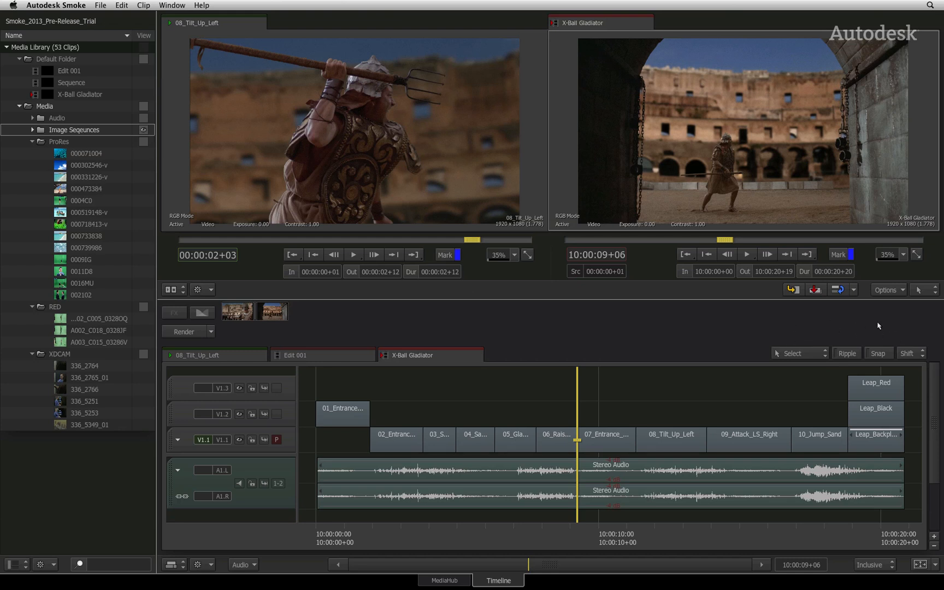
pyautogui.moveTo(813, 334)
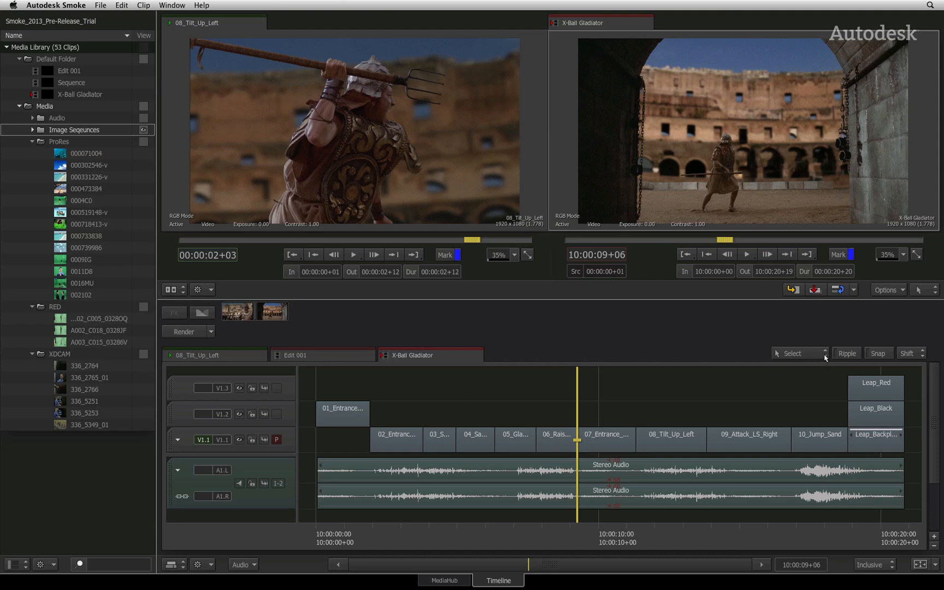
# Switch the timeline editing mode to Select from the mode list.
pyautogui.click(824, 352)
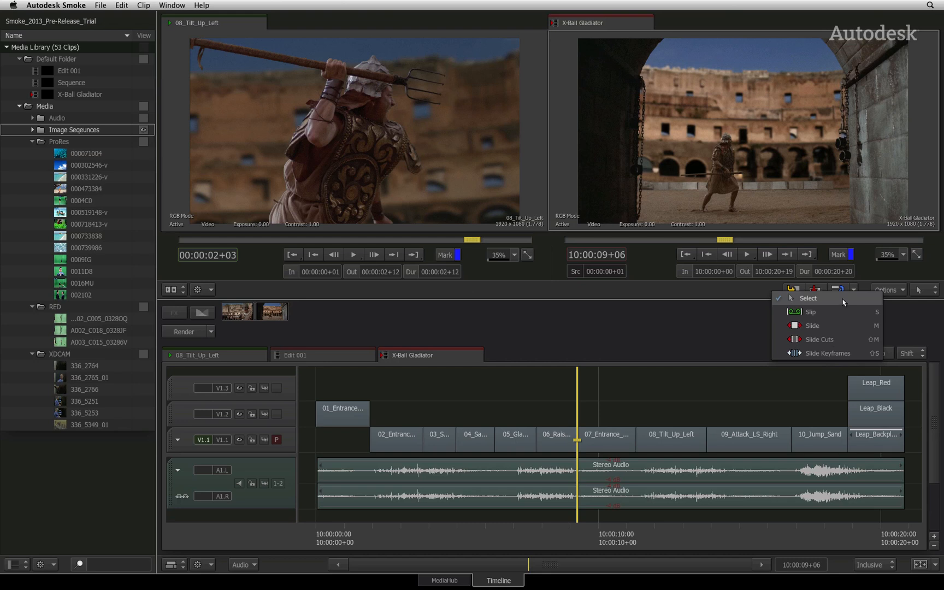
pyautogui.press('a')
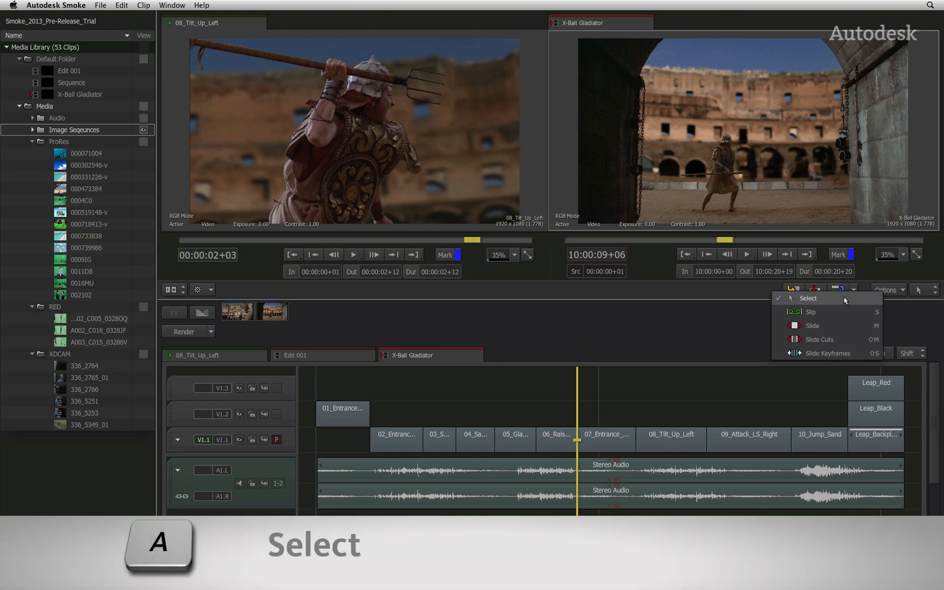
pyautogui.click(807, 298)
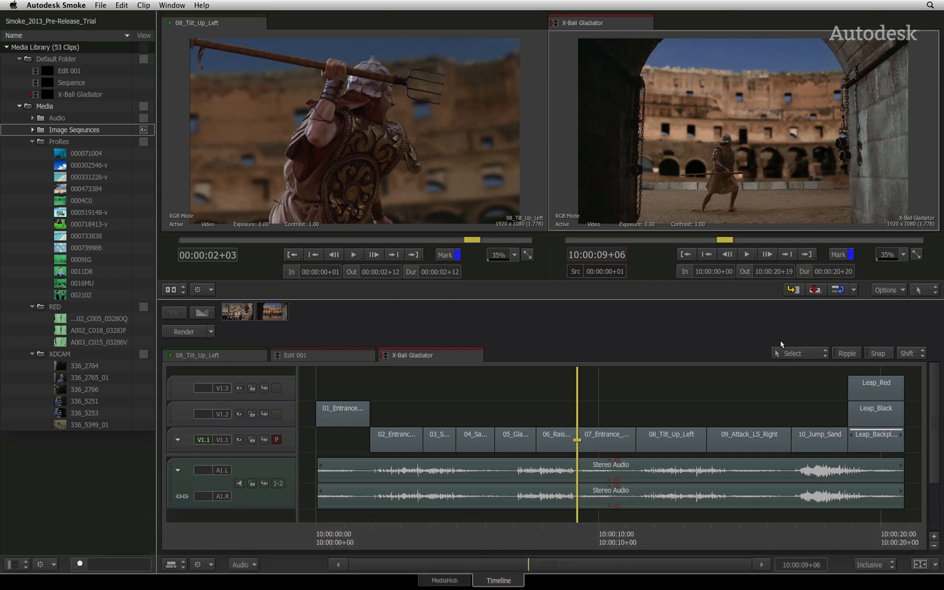
pyautogui.moveTo(500, 405)
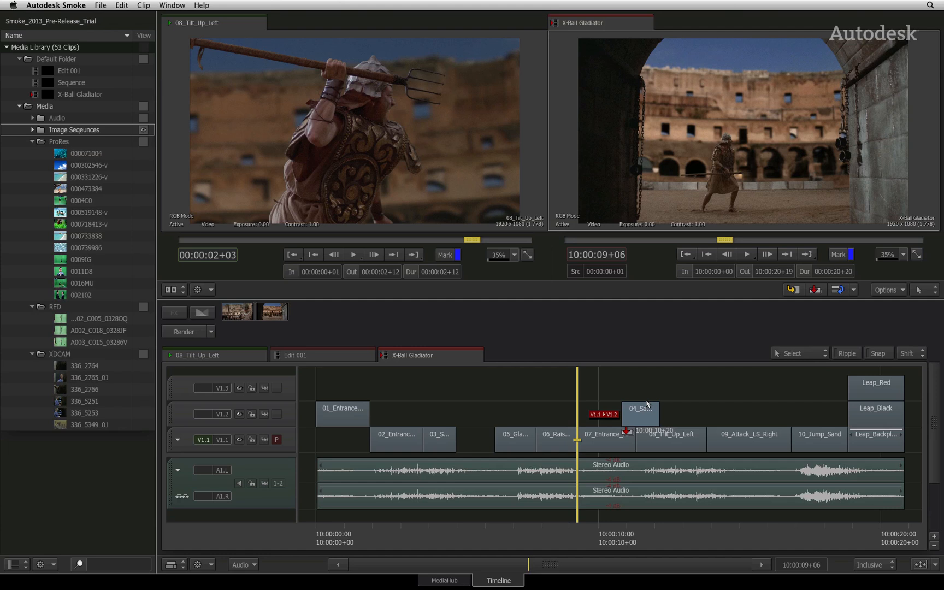
# Lift clip 04_Sa off V1.1 and drop it above the existing tracks on a new track.
pyautogui.moveTo(639, 409); pyautogui.dragTo(638, 356)
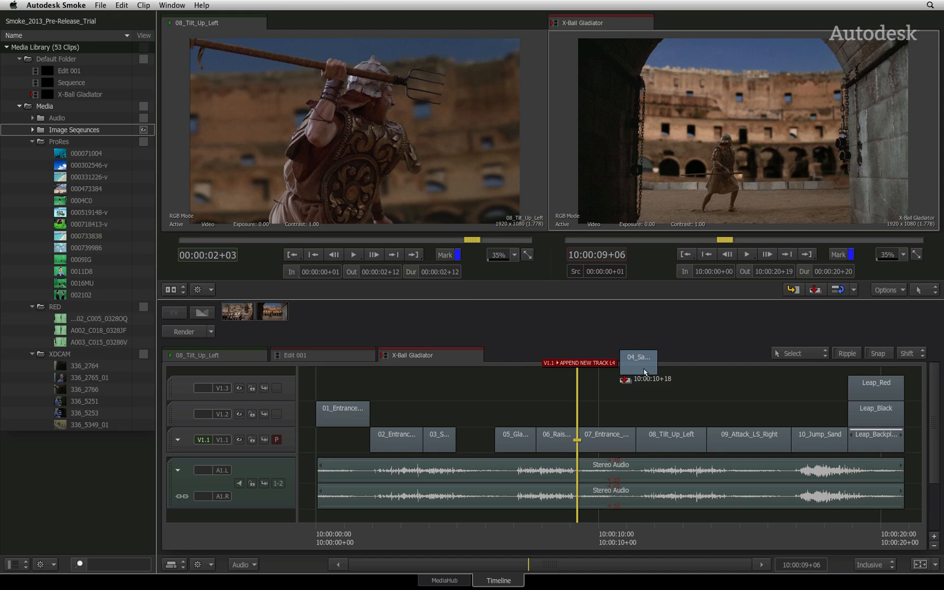
pyautogui.moveTo(638, 361); pyautogui.dragTo(633, 384)
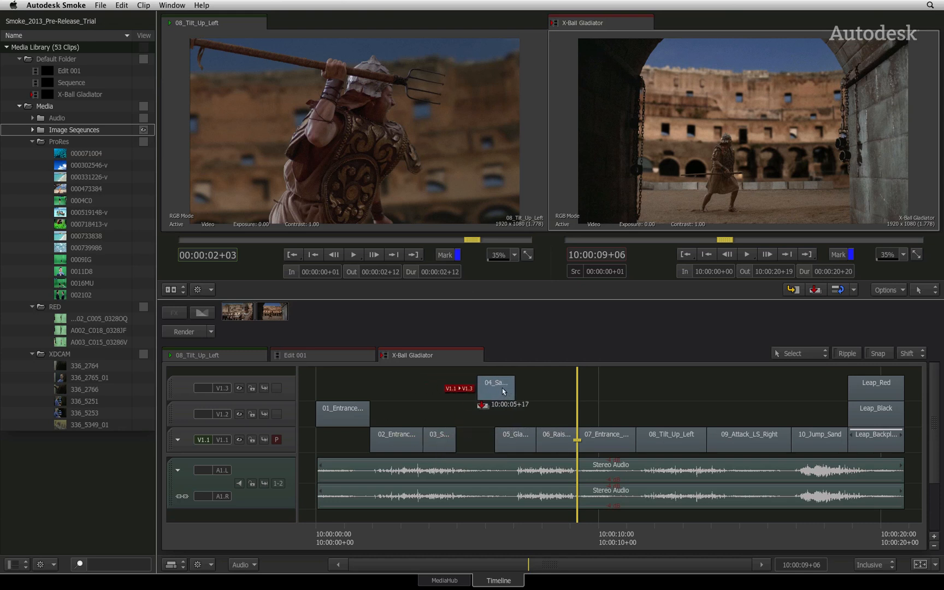
# With Snap on, slide clip 04_Sa along V1.3 and snap it back into its original slot.
pyautogui.press('n')
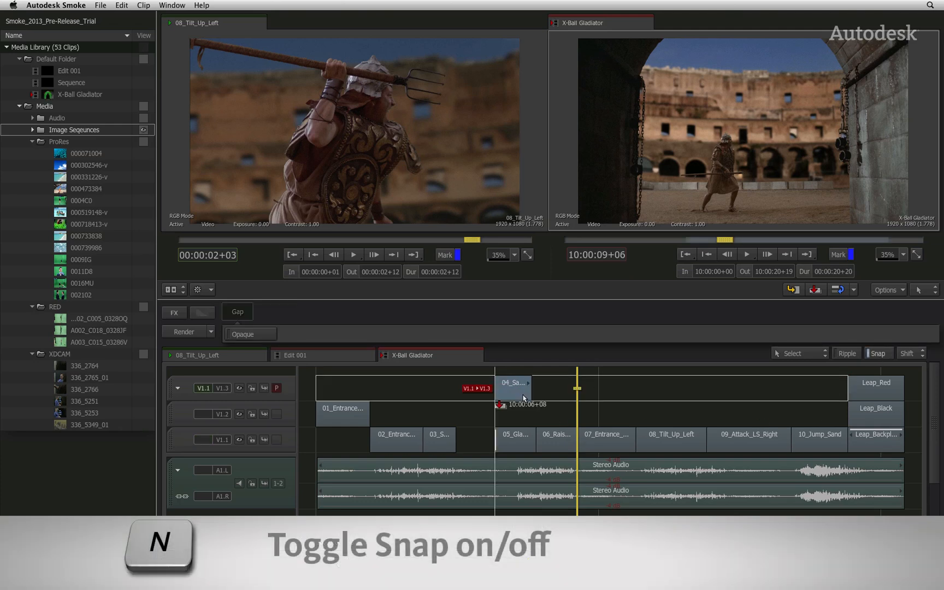
pyautogui.moveTo(512, 383); pyautogui.dragTo(725, 384)
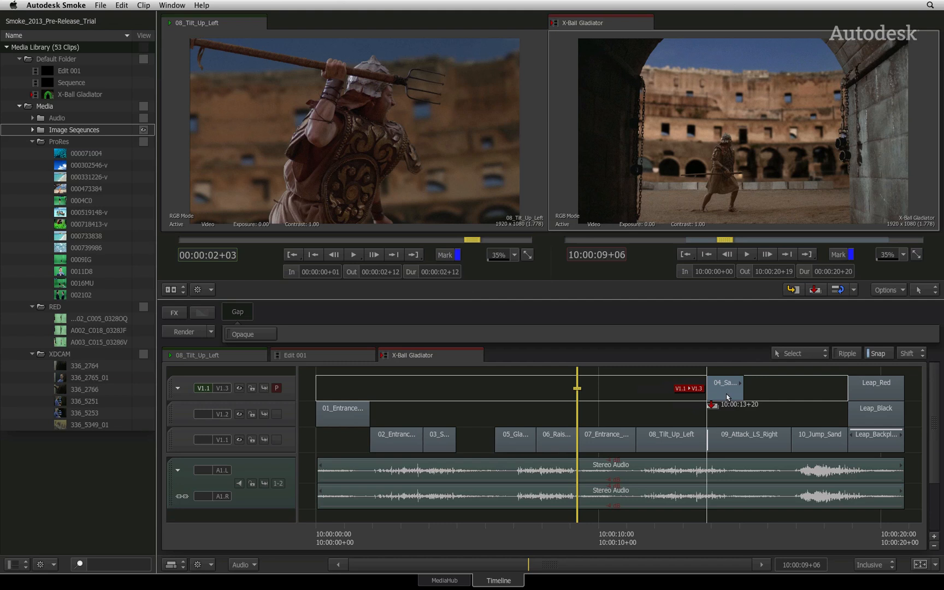
pyautogui.moveTo(725, 388); pyautogui.dragTo(593, 386)
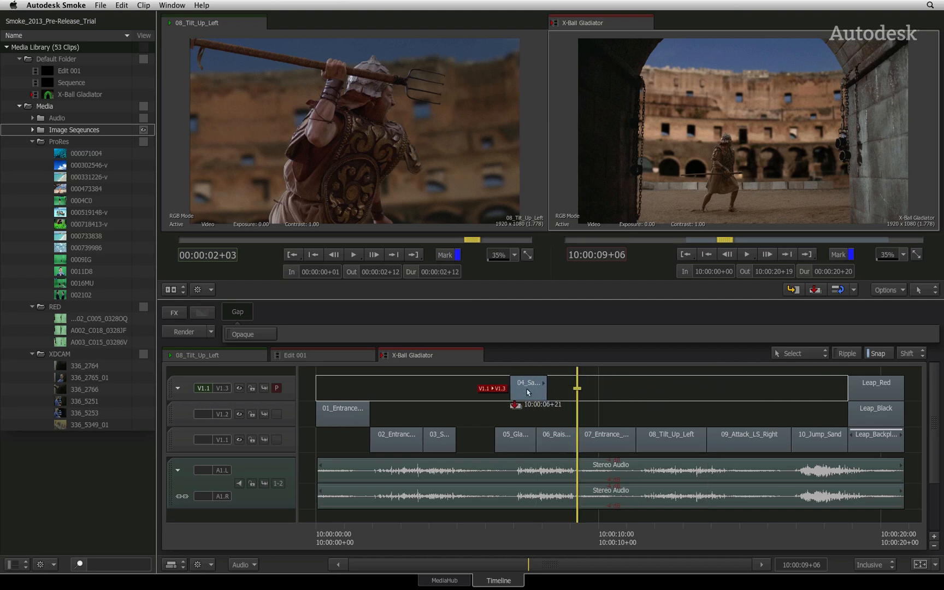
pyautogui.moveTo(528, 384); pyautogui.dragTo(474, 409)
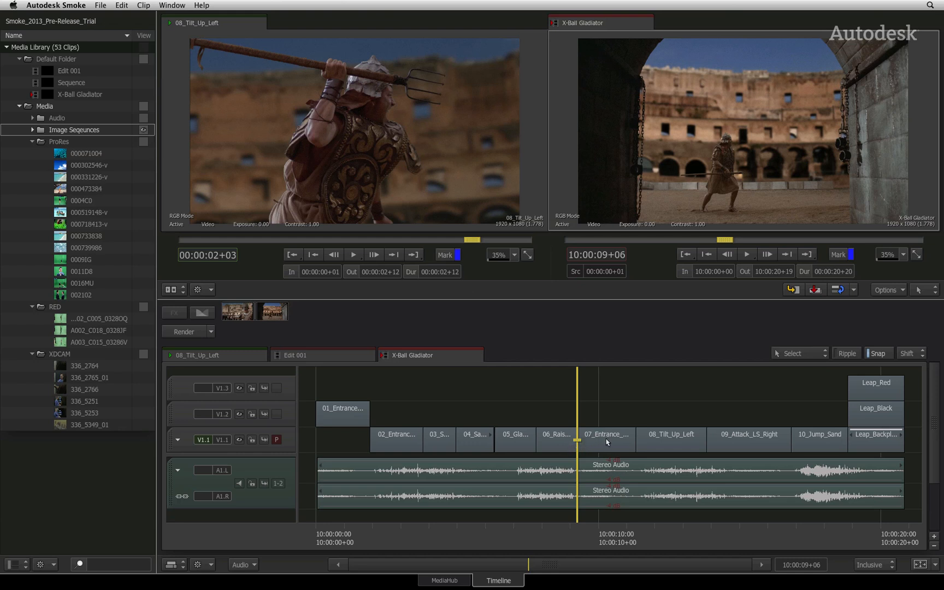
pyautogui.moveTo(606, 439)
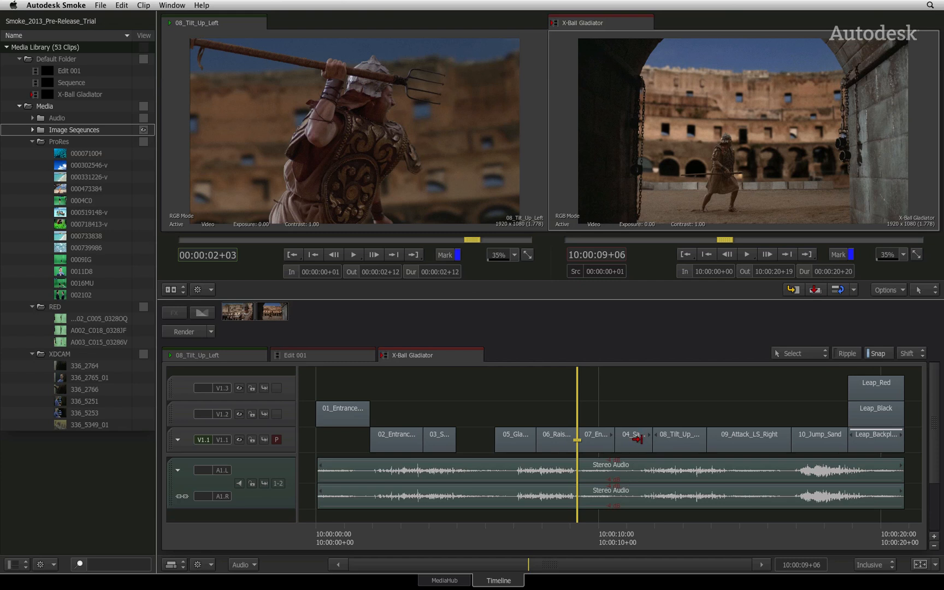
# Enable Ripple editing with the R shortcut.
pyautogui.press('r')
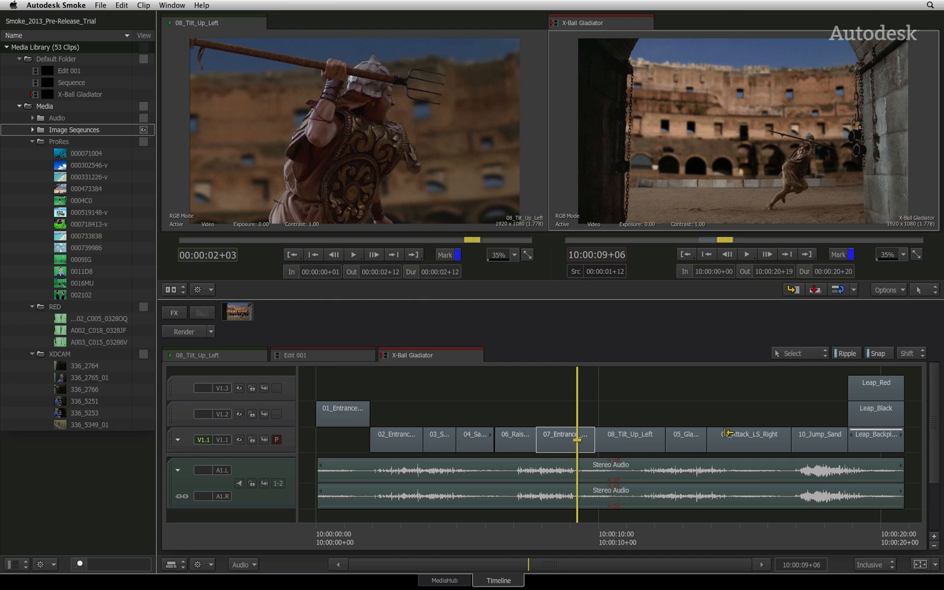
pyautogui.moveTo(685, 445)
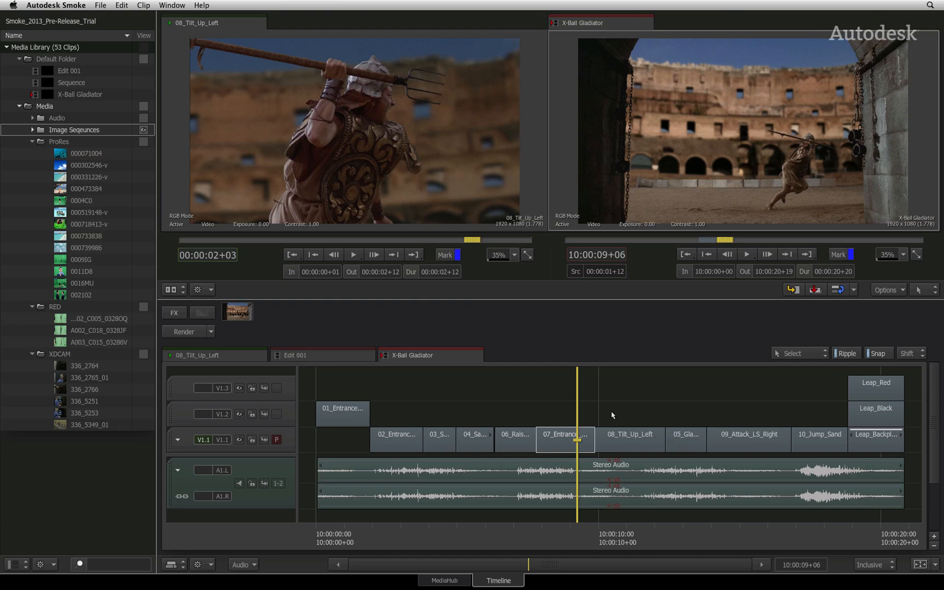
pyautogui.moveTo(589, 388)
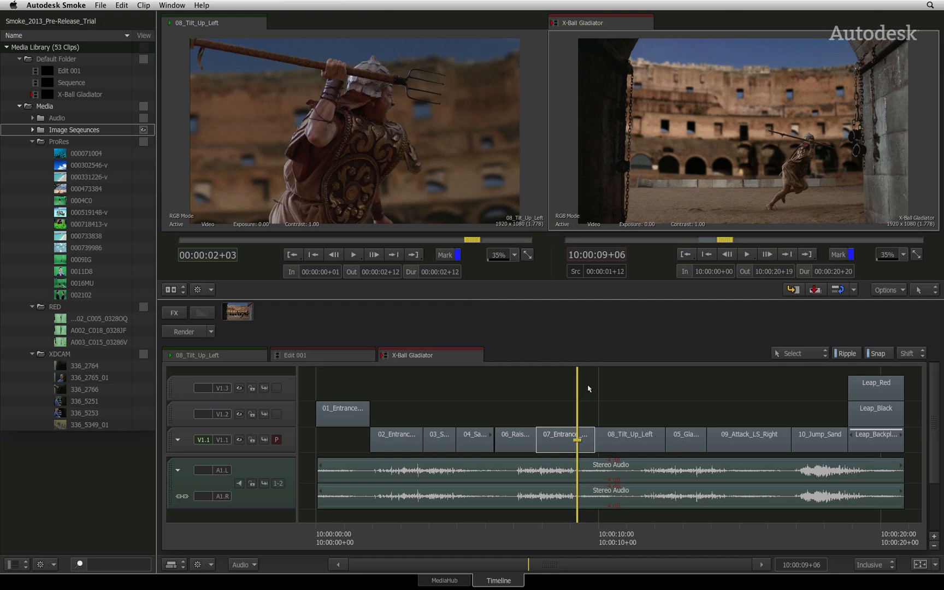
pyautogui.moveTo(591, 391)
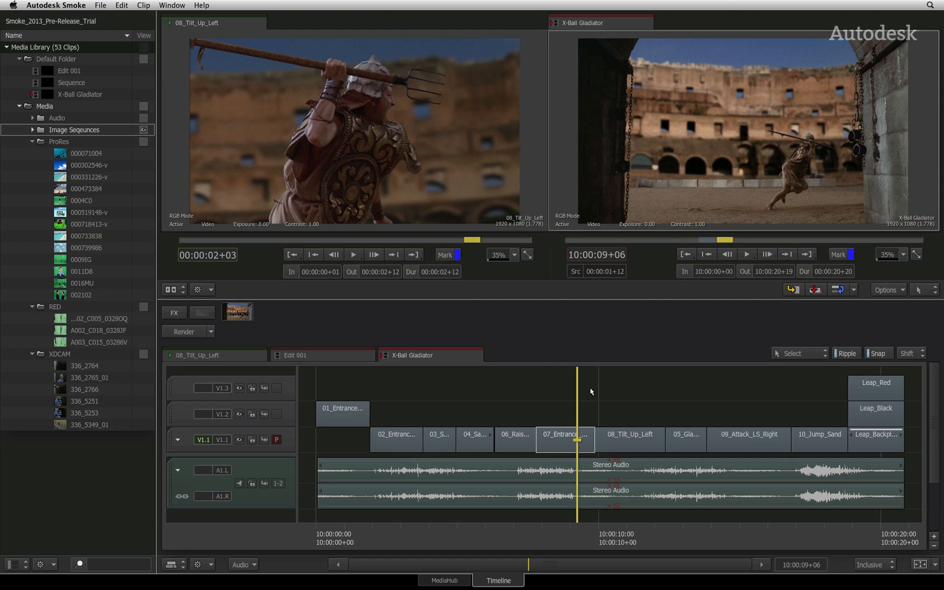